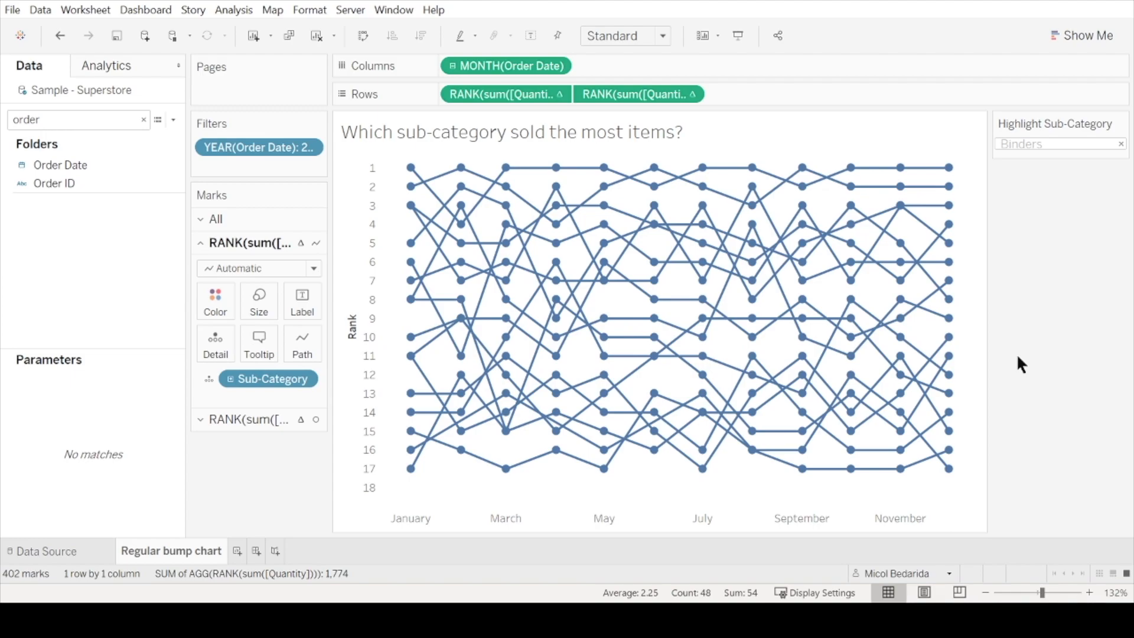
{"action": "mouse_move", "coordinate": [981, 268]}
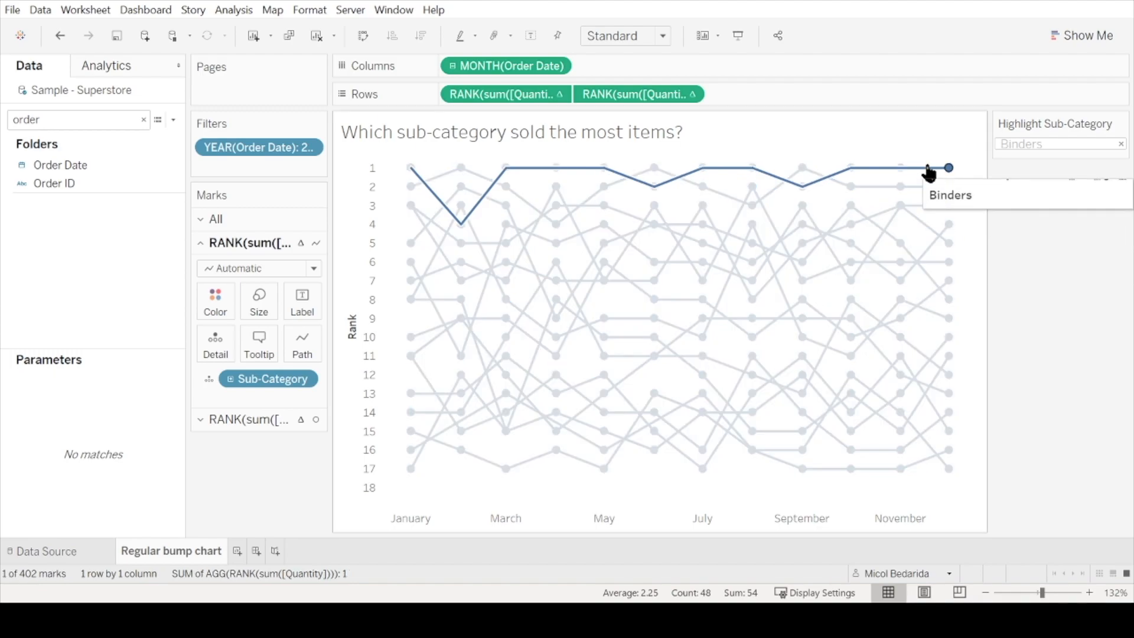
Highlight the Binders line across all months and show its keep/exclude tooltip.
{"action": "left_click", "coordinate": [949, 168]}
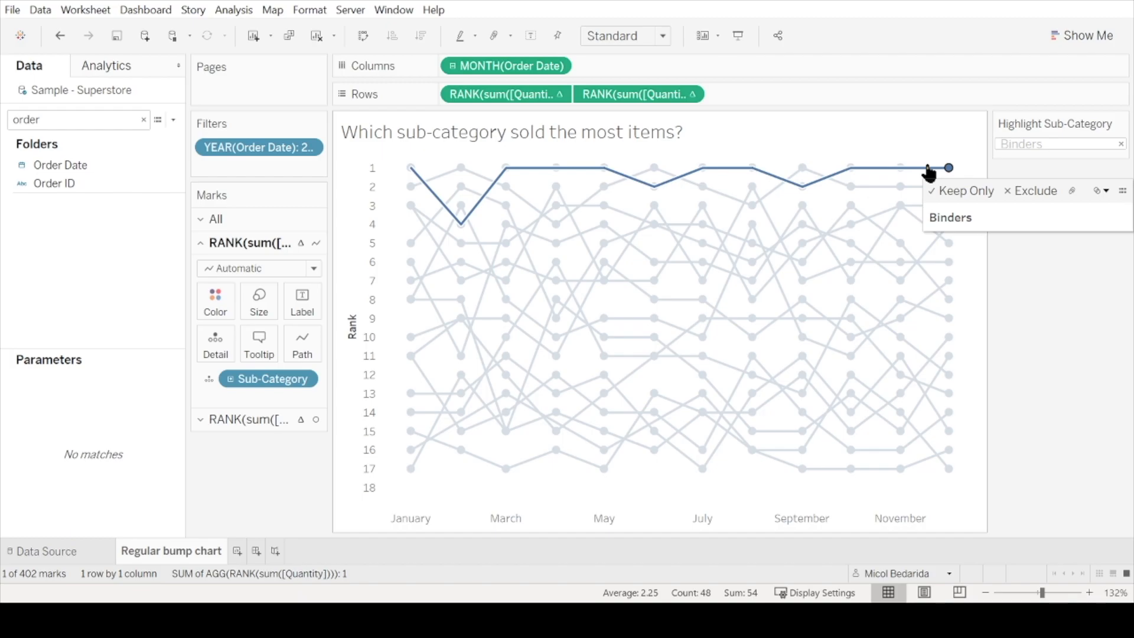
{"action": "left_click", "coordinate": [1030, 347]}
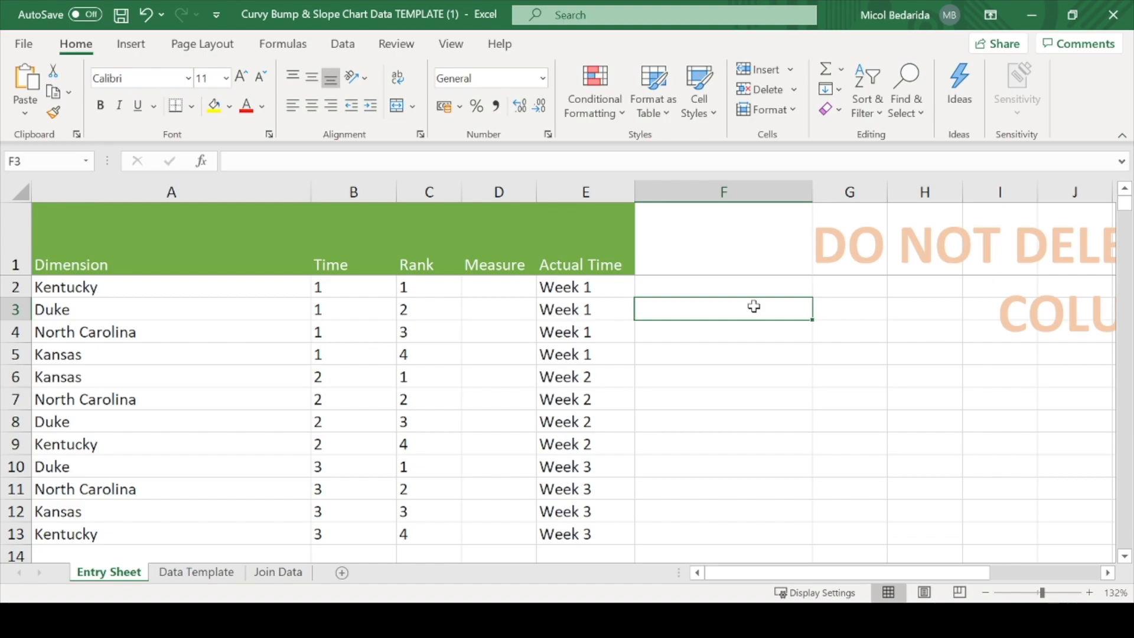
{"action": "mouse_move", "coordinate": [622, 395]}
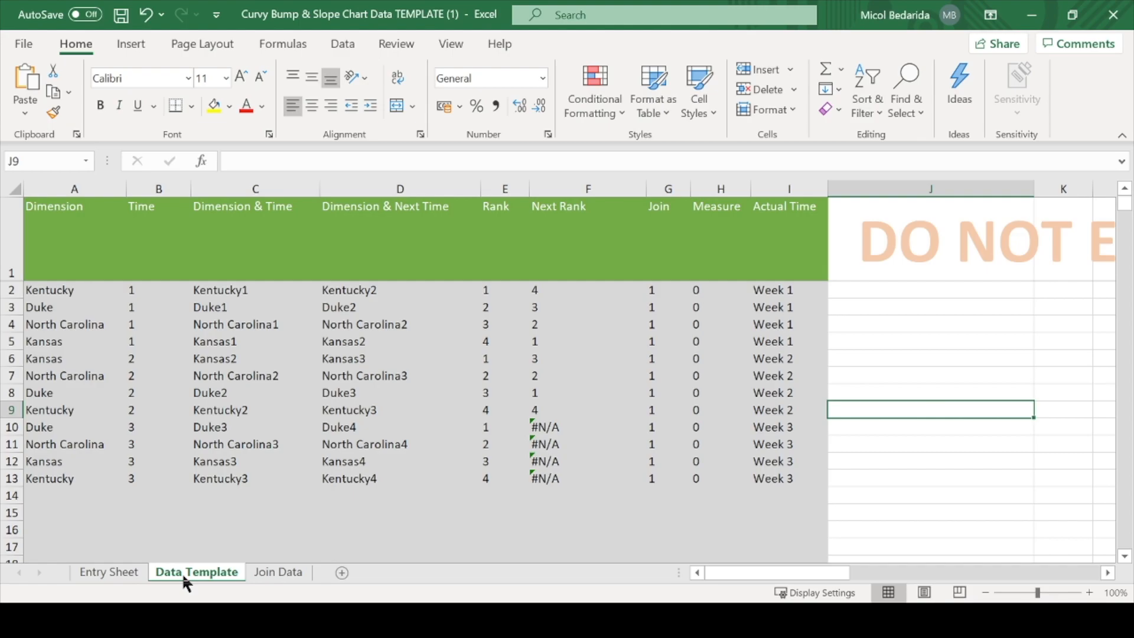
Switch from the Entry Sheet to the Data Template sheet.
{"action": "left_click", "coordinate": [279, 572]}
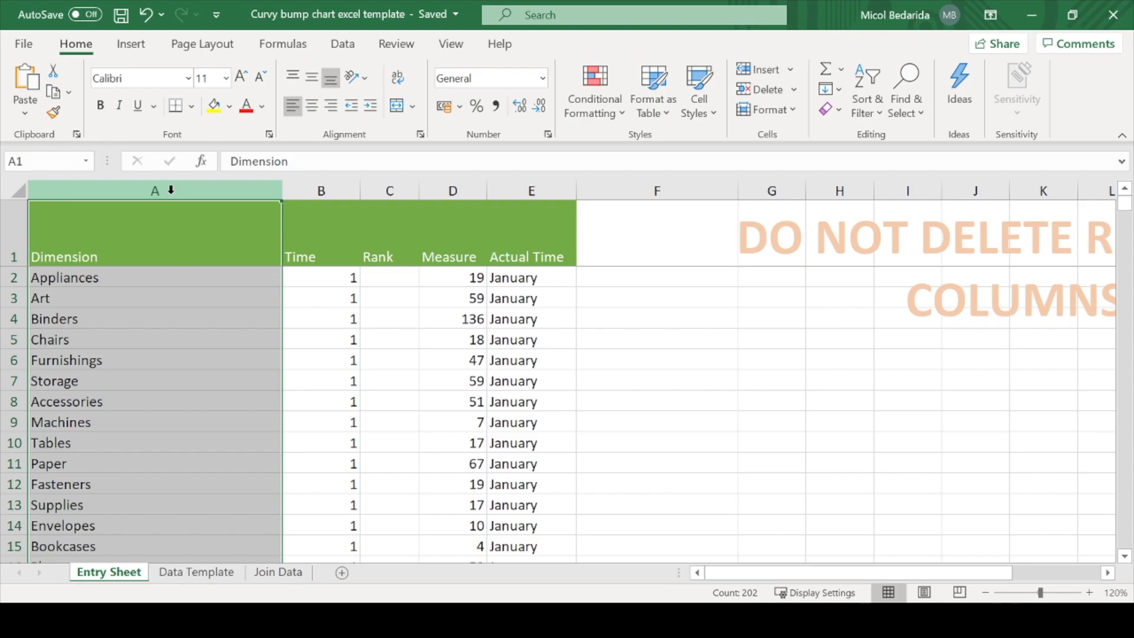
{"action": "mouse_move", "coordinate": [531, 189]}
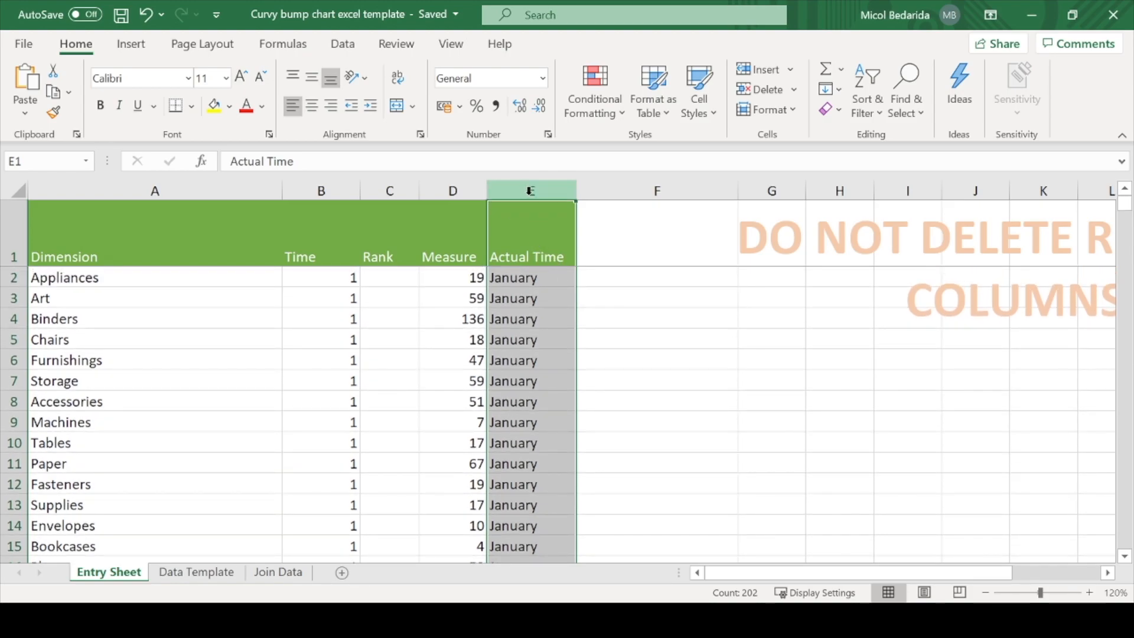
Scroll the Entry Sheet down past January into February rows and back up.
{"action": "scroll", "scroll_direction": "down", "scroll_amount": 3}
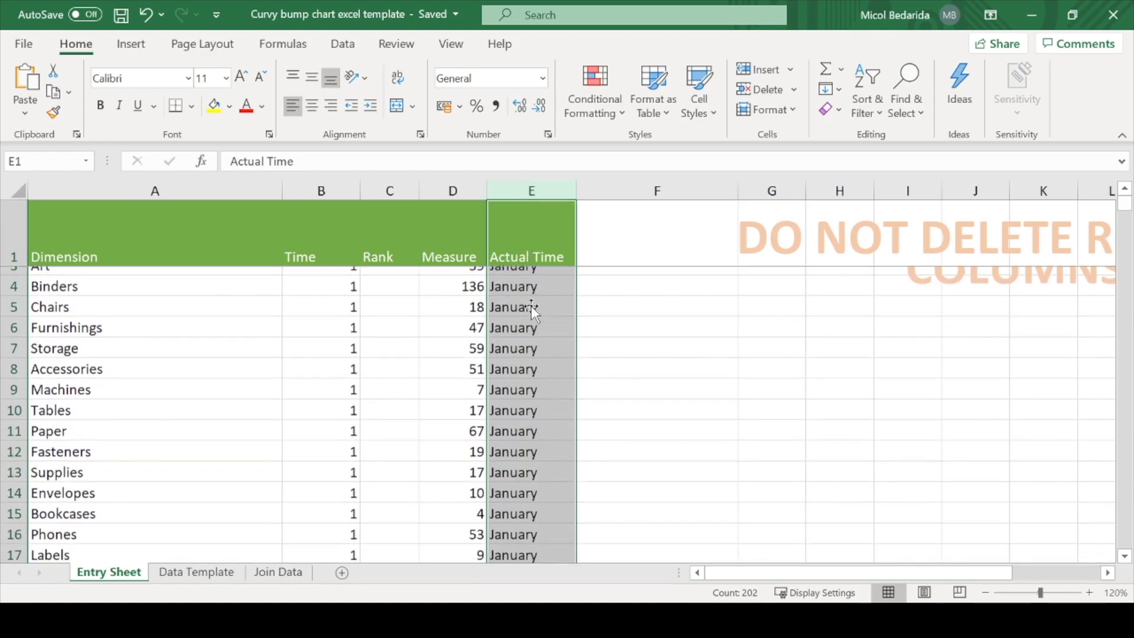
{"action": "scroll", "scroll_direction": "down", "scroll_amount": 3}
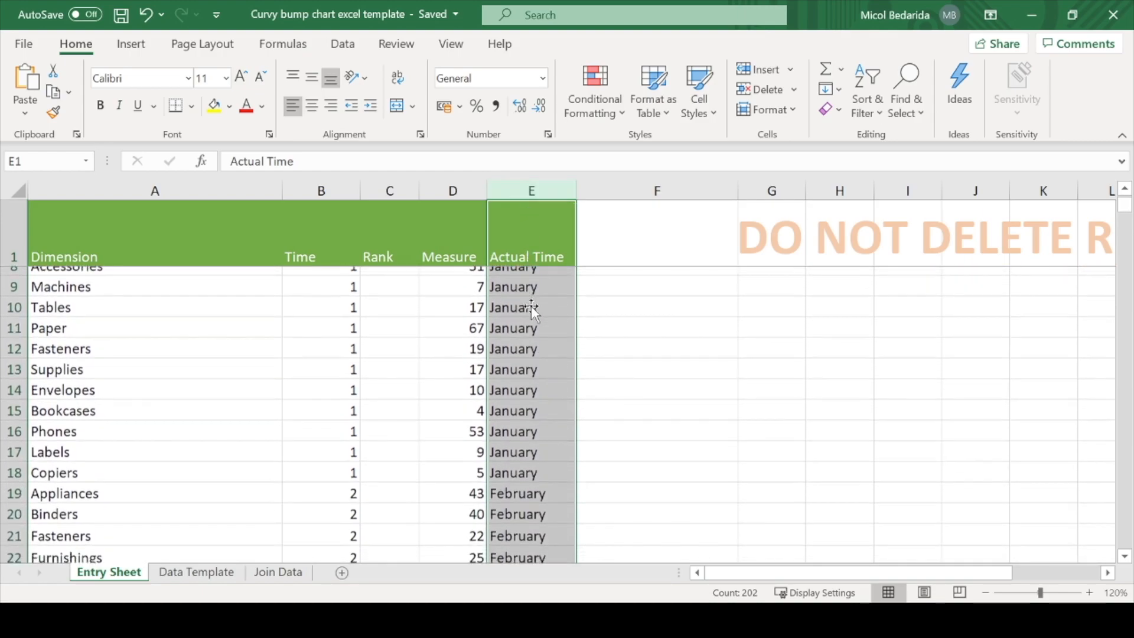
{"action": "scroll", "scroll_direction": "up", "scroll_amount": 3}
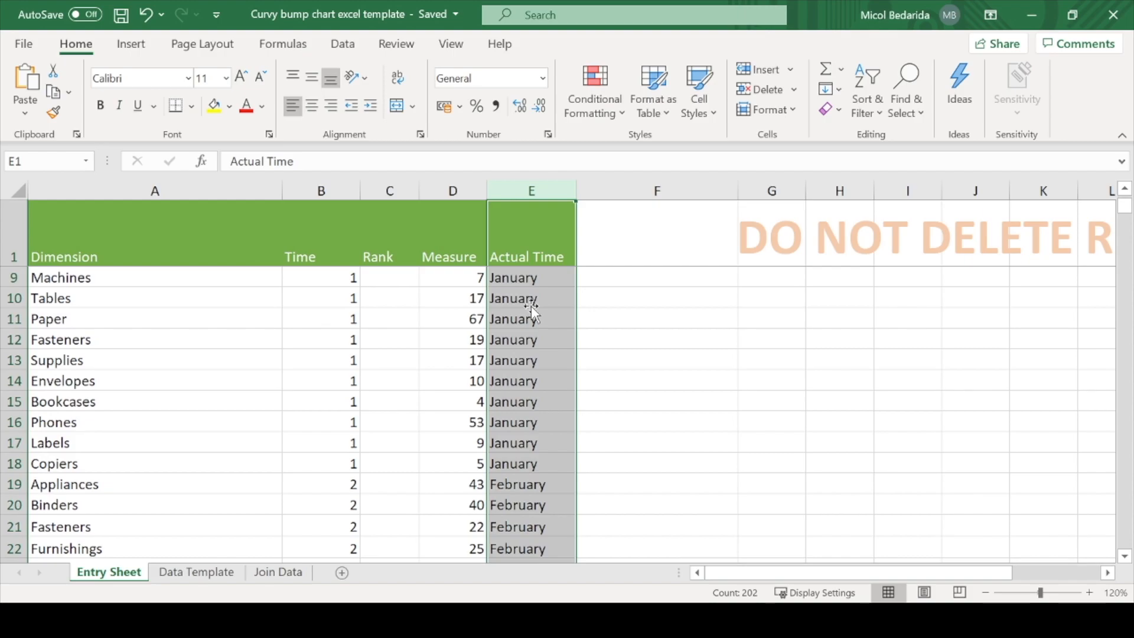
{"action": "scroll", "scroll_direction": "up", "scroll_amount": 3}
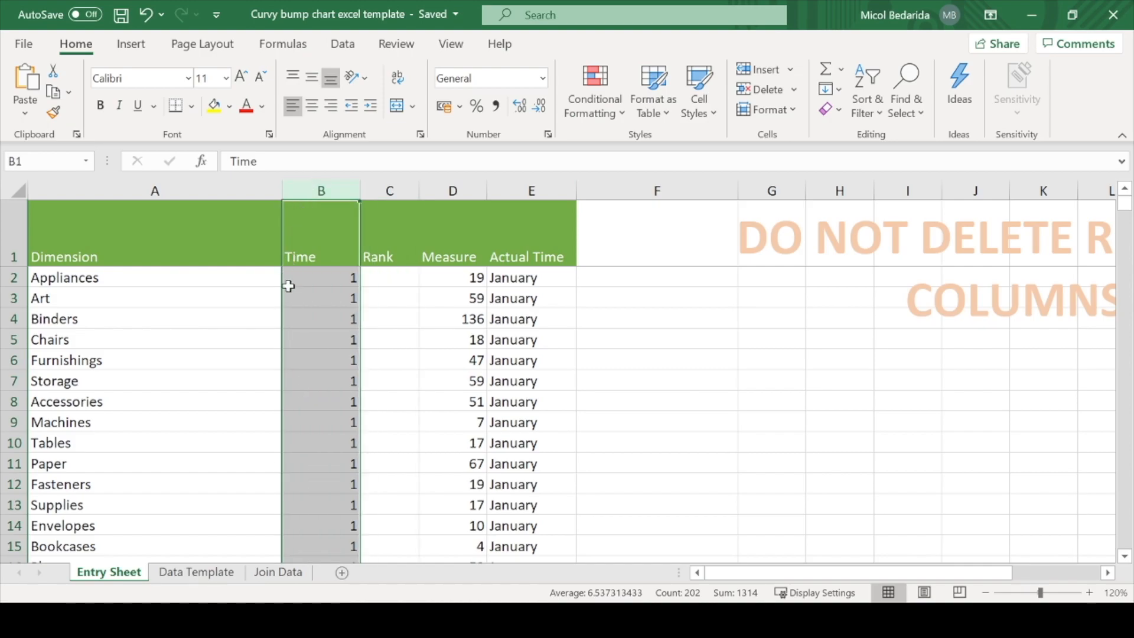
{"action": "scroll", "scroll_direction": "down", "scroll_amount": 3}
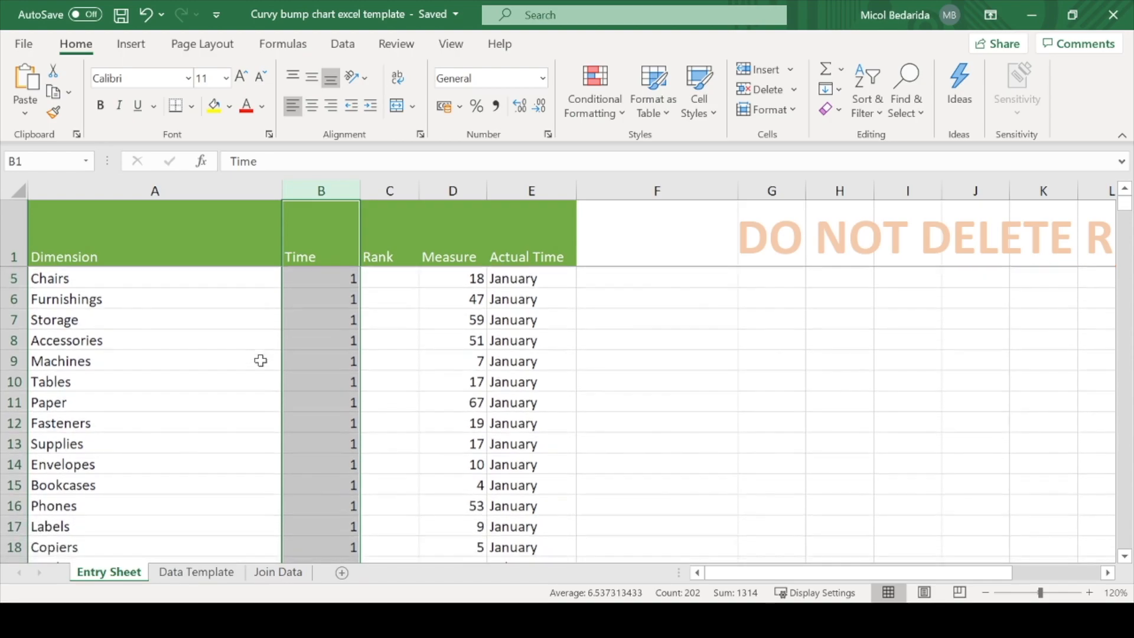
{"action": "scroll", "scroll_direction": "down", "scroll_amount": 3}
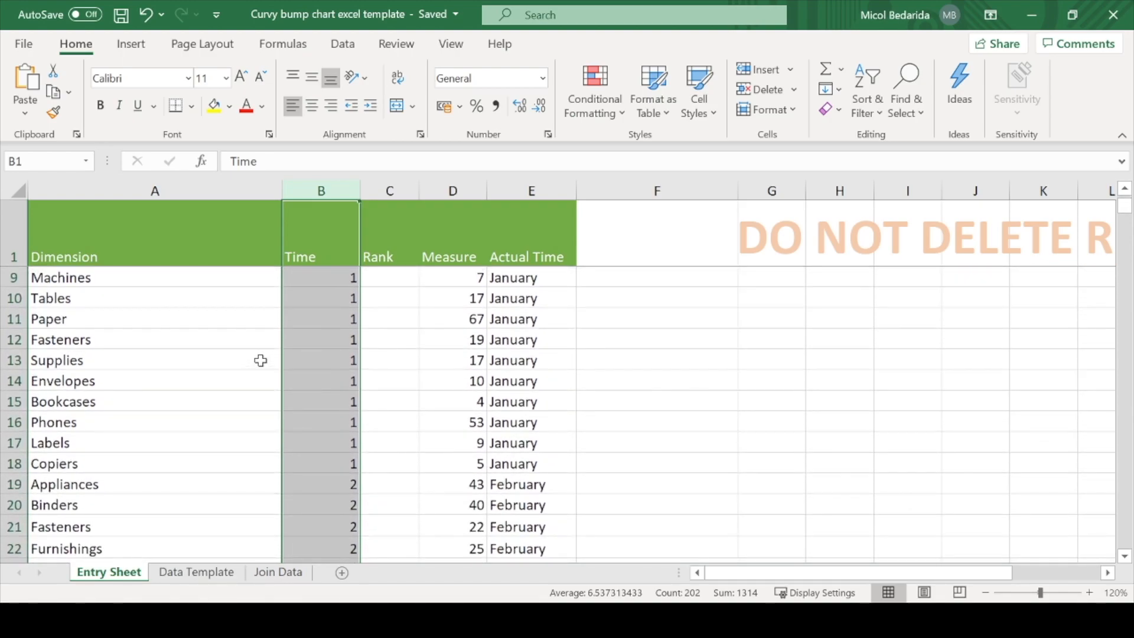
{"action": "scroll", "scroll_direction": "up", "scroll_amount": 3}
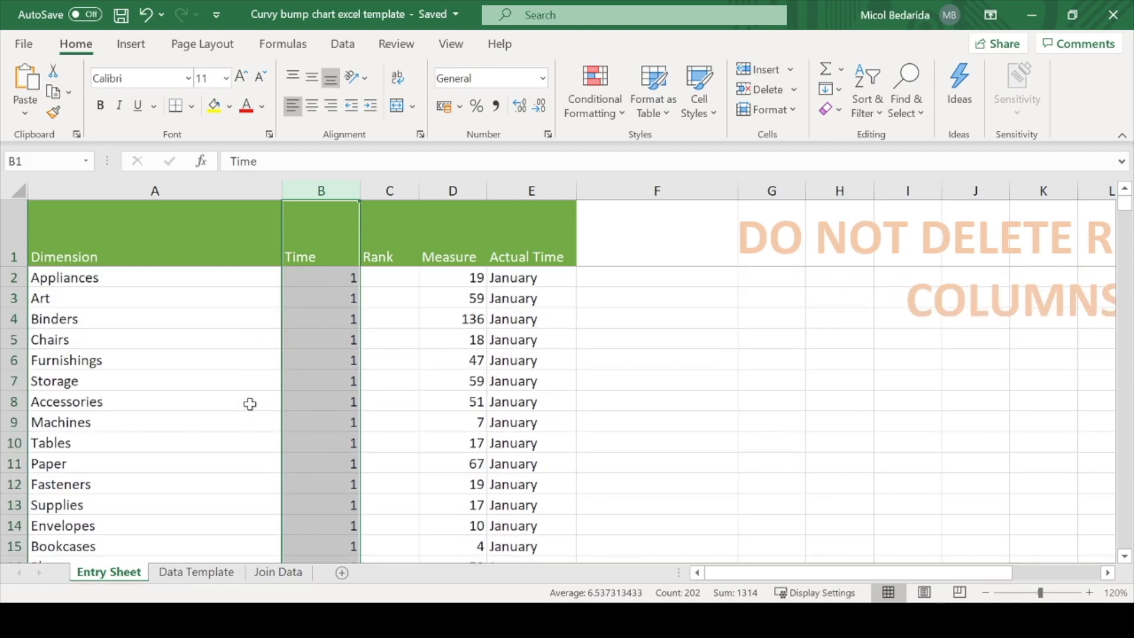
{"action": "mouse_move", "coordinate": [305, 330]}
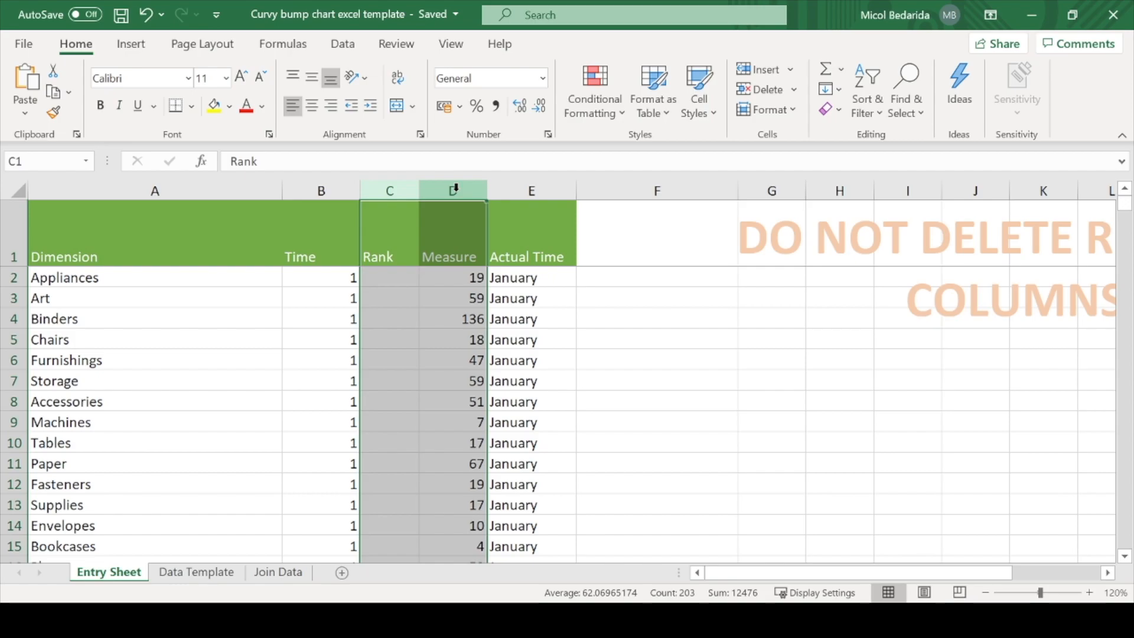
{"action": "left_click", "coordinate": [452, 276]}
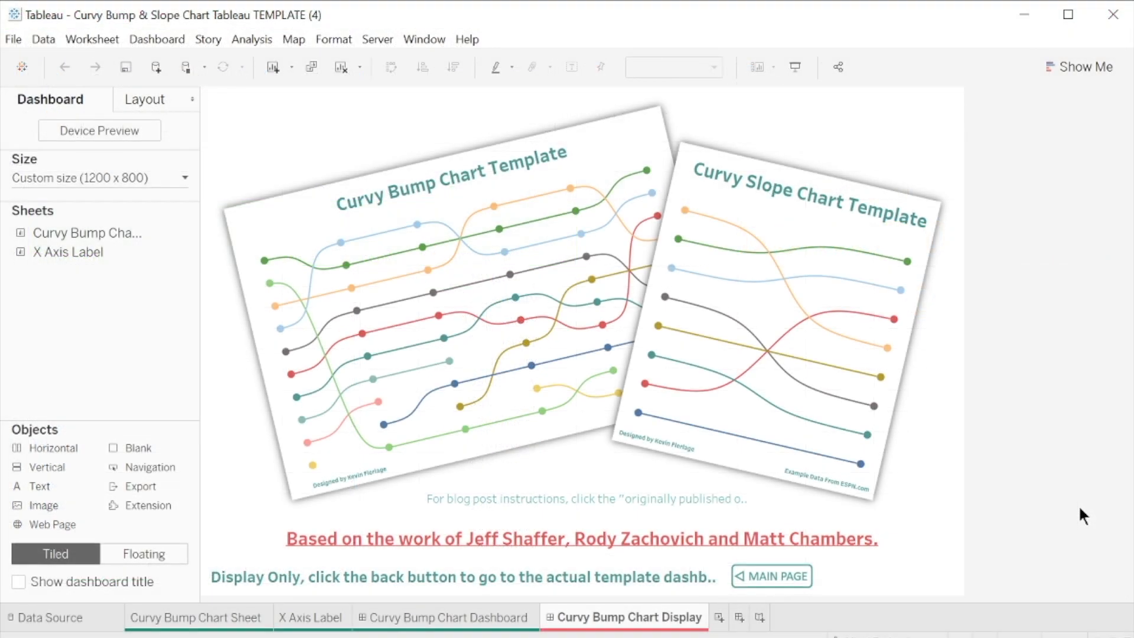
Go from the display dashboard to the Curvy Bump Chart Sheet and review Sigmoid and Rank fields.
{"action": "left_click", "coordinate": [456, 576]}
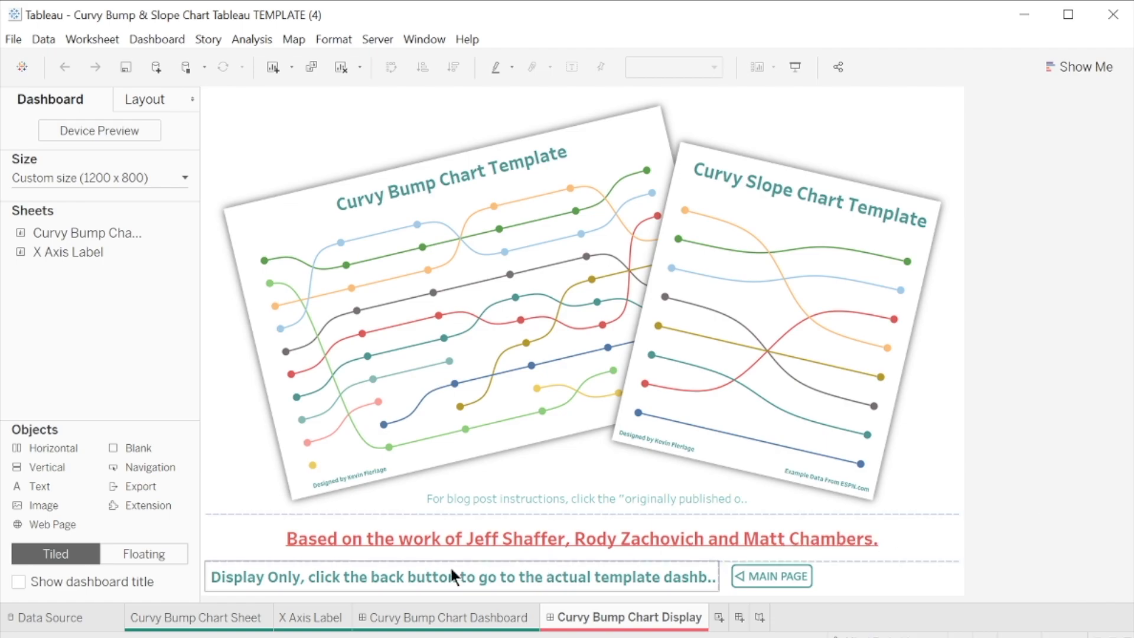
{"action": "left_click", "coordinate": [197, 617]}
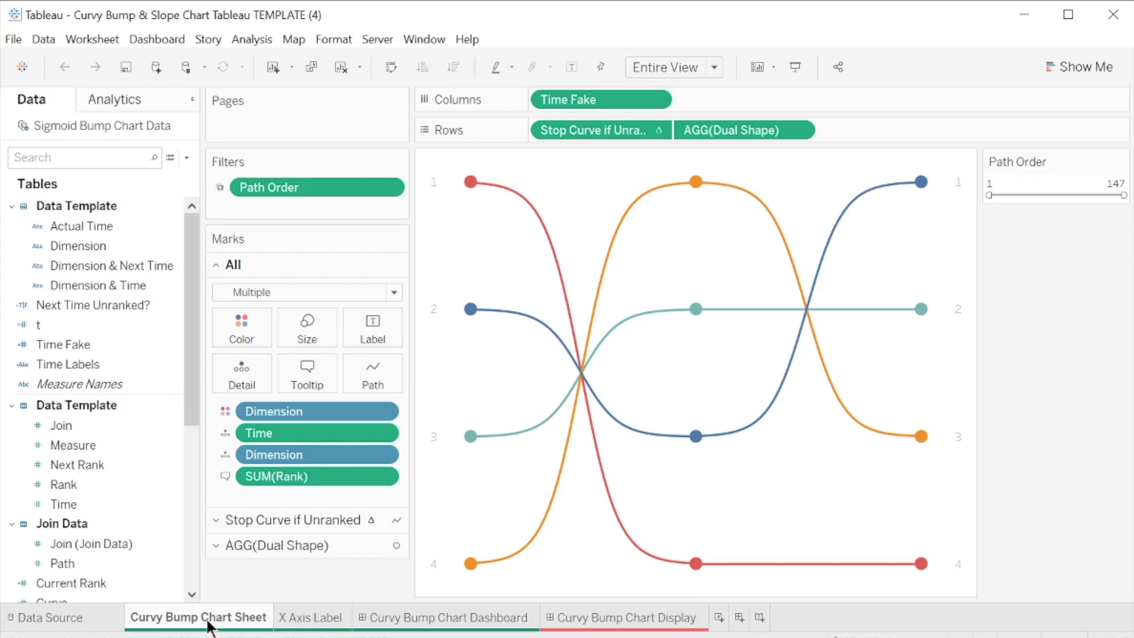
{"action": "mouse_move", "coordinate": [140, 527]}
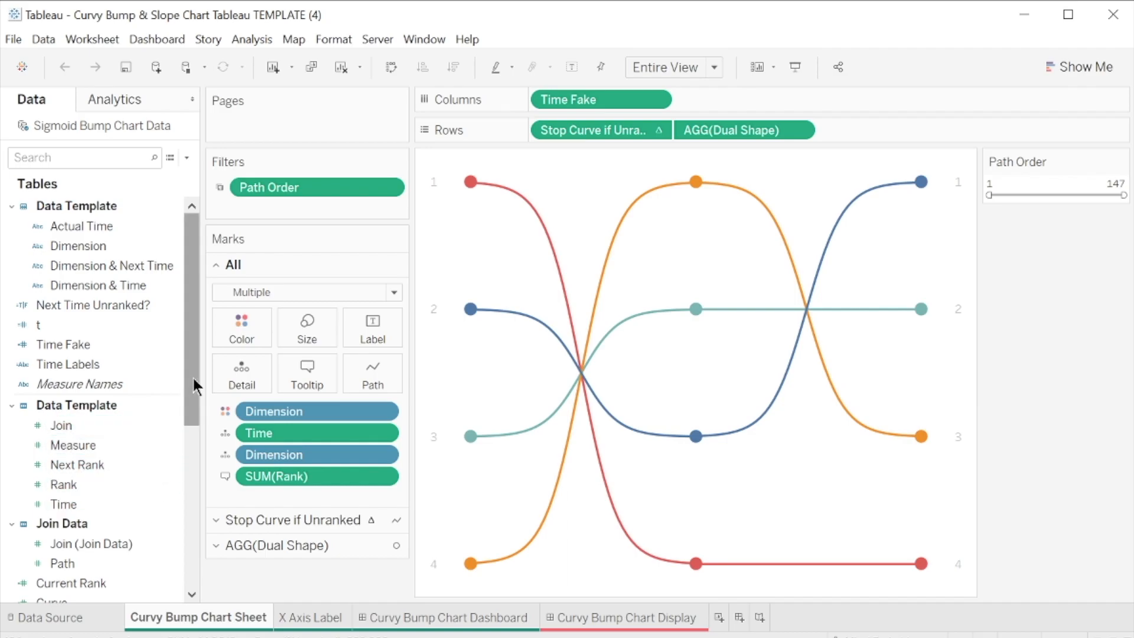
{"action": "scroll", "scroll_direction": "down", "scroll_amount": 3}
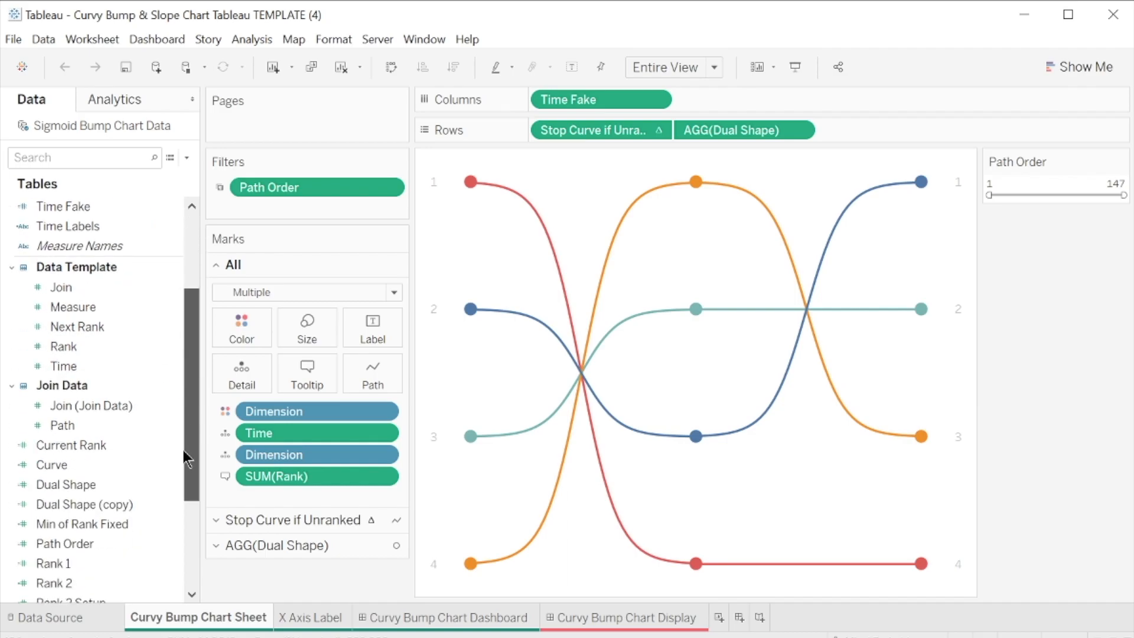
{"action": "scroll", "scroll_direction": "down", "scroll_amount": 3}
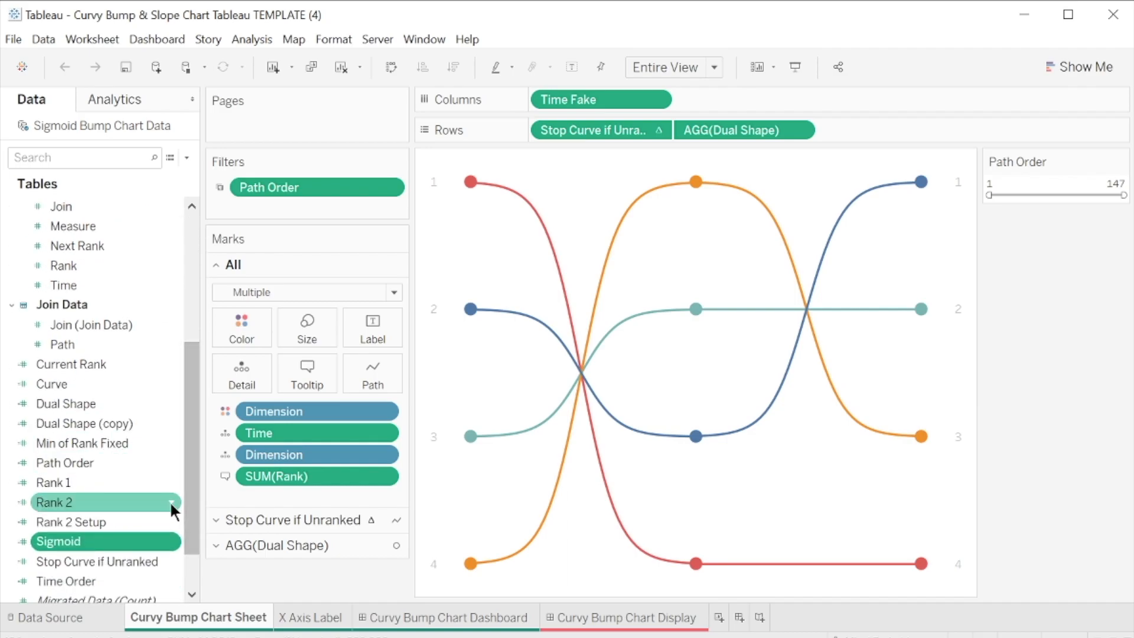
{"action": "right_click", "coordinate": [58, 541]}
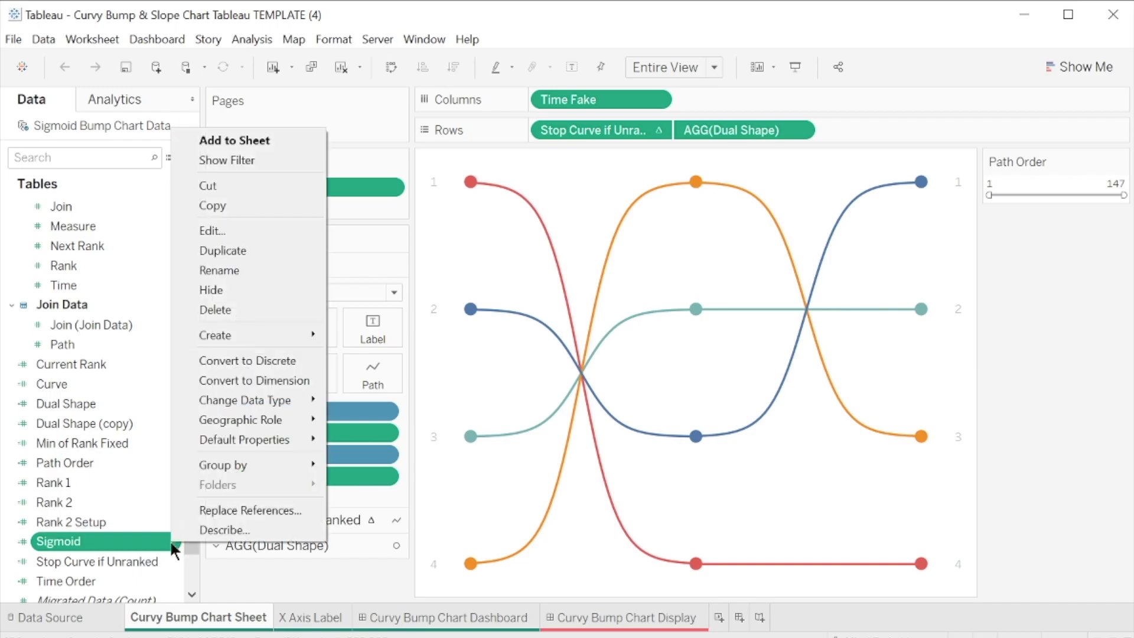
{"action": "mouse_move", "coordinate": [246, 231]}
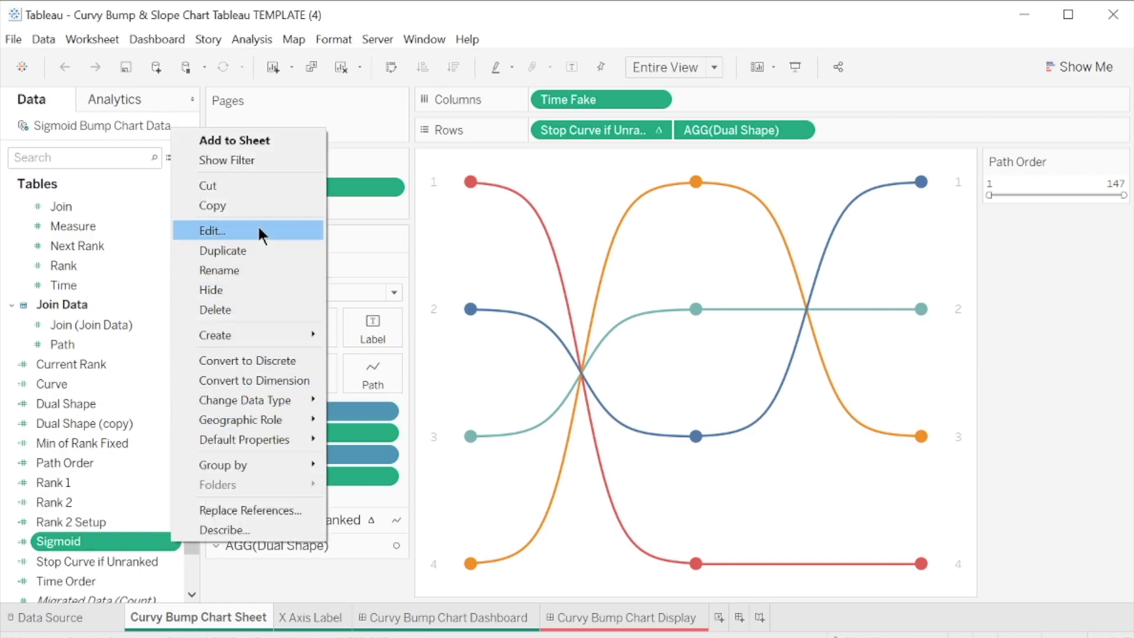
{"action": "left_click", "coordinate": [211, 231]}
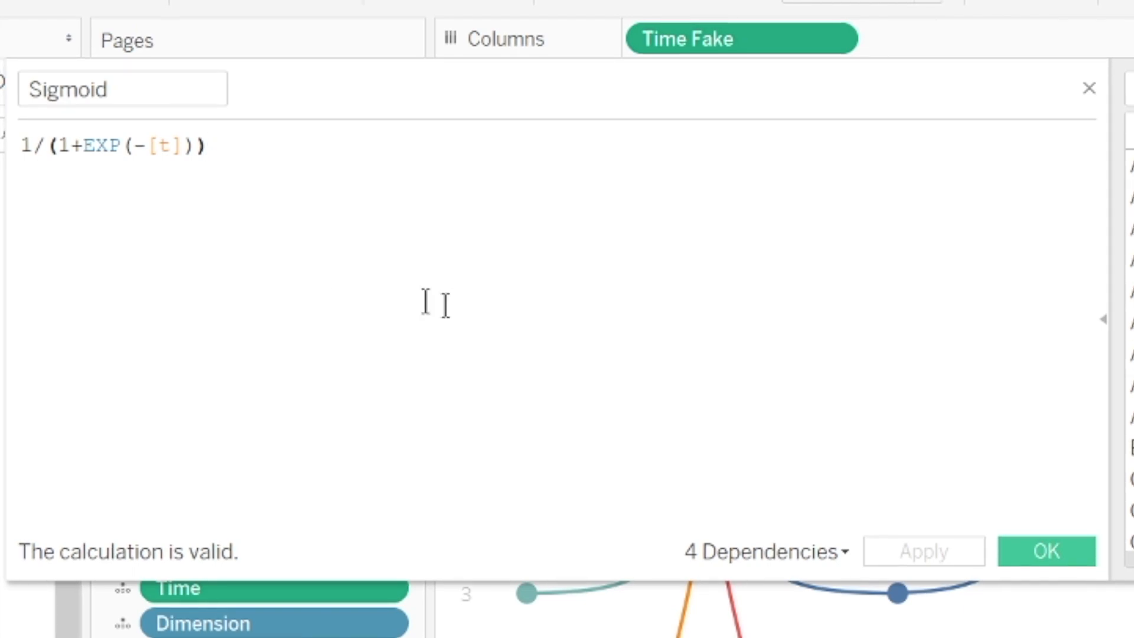
{"action": "left_click", "coordinate": [1045, 552]}
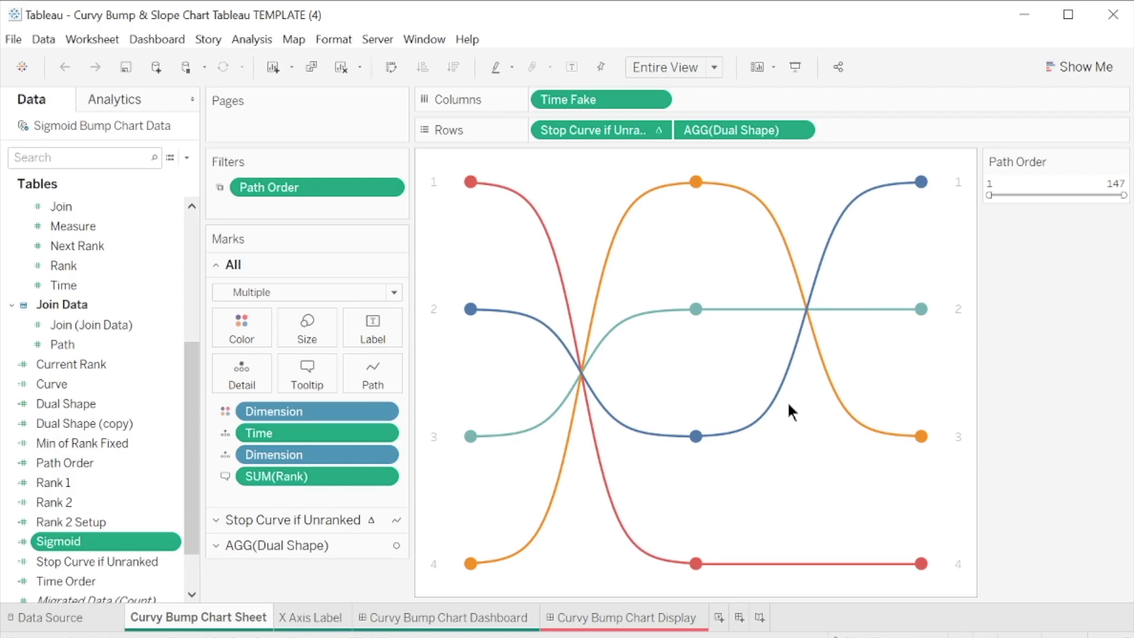
{"action": "mouse_move", "coordinate": [491, 260]}
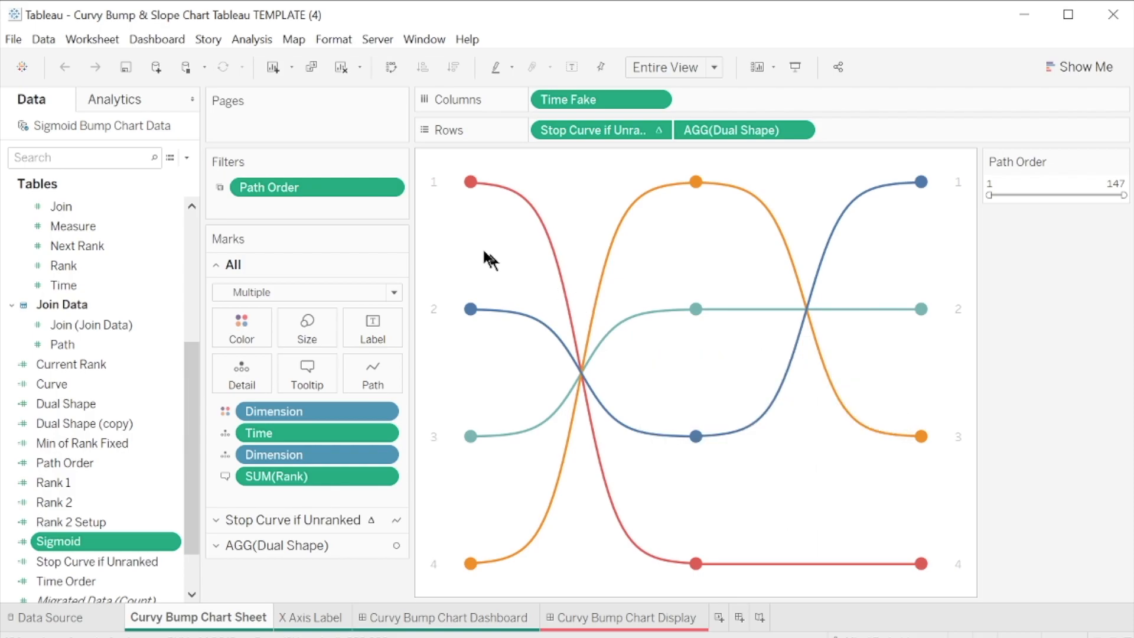
{"action": "mouse_move", "coordinate": [154, 138]}
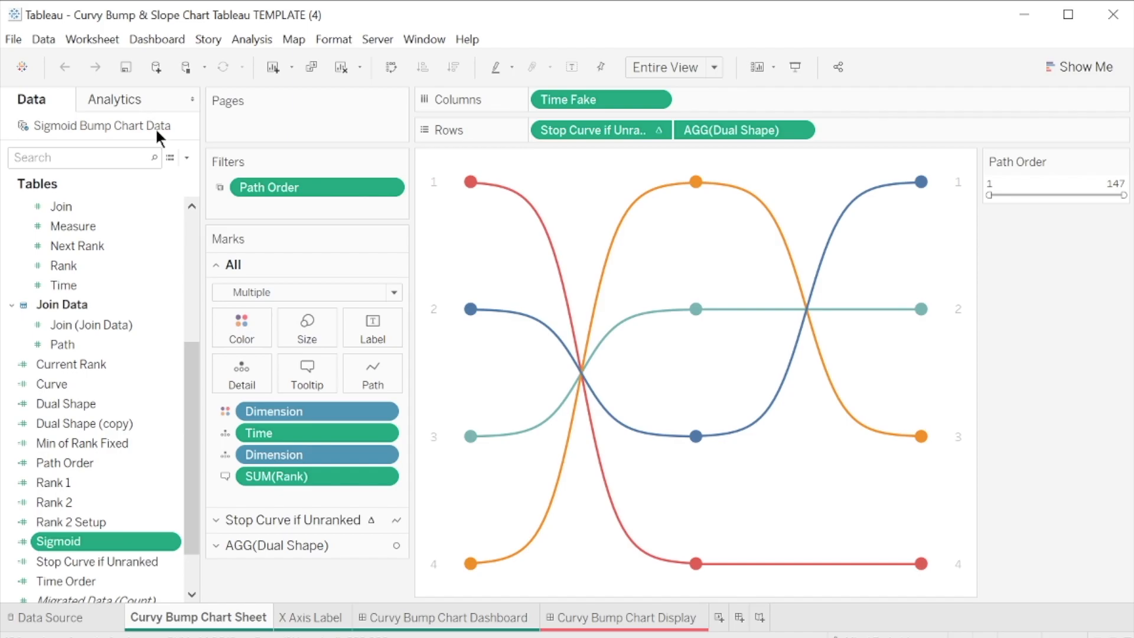
Repoint Sigmoid Bump Chart Data to the Curvy bump chart excel template workbook and return to the sheet.
{"action": "right_click", "coordinate": [102, 125]}
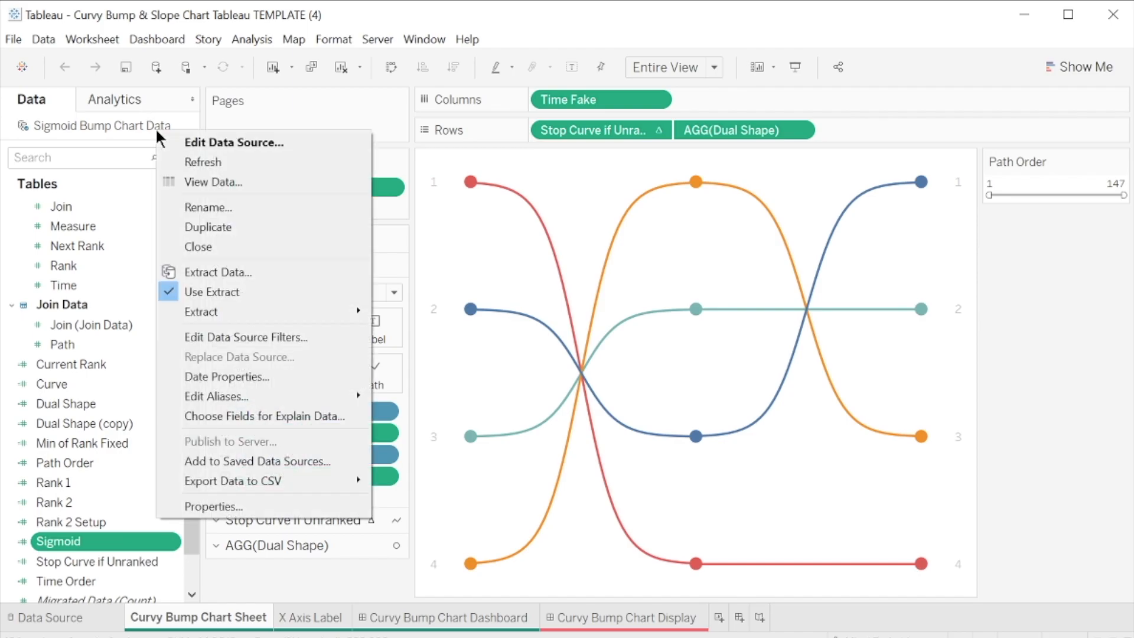
{"action": "left_click", "coordinate": [232, 143]}
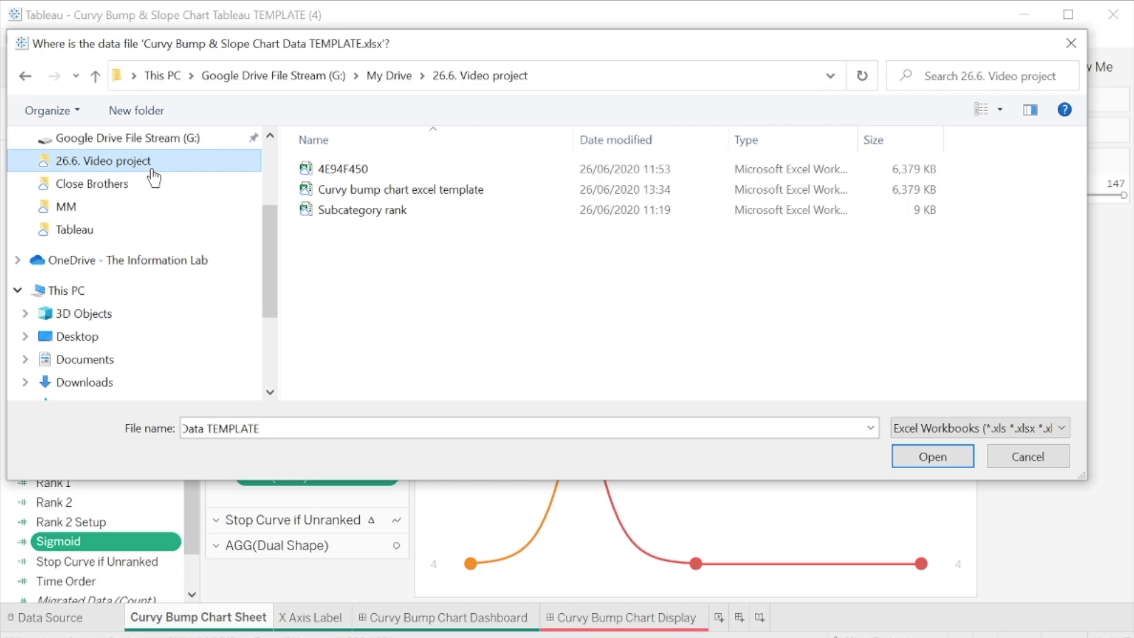
{"action": "left_click", "coordinate": [401, 189]}
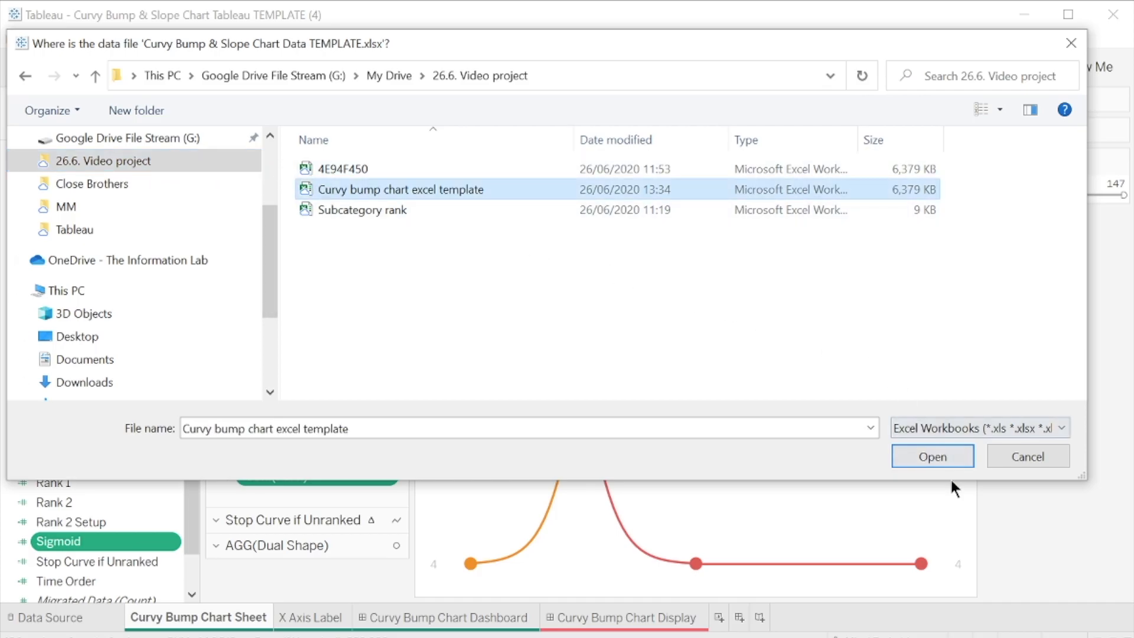
{"action": "left_click", "coordinate": [932, 456]}
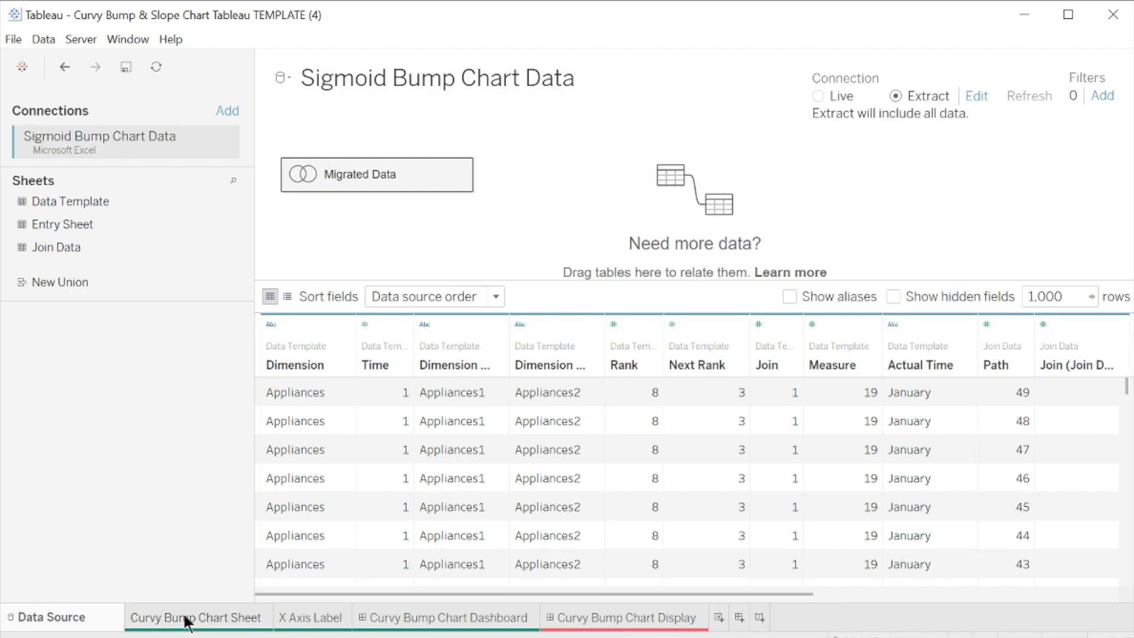
{"action": "left_click", "coordinate": [198, 616]}
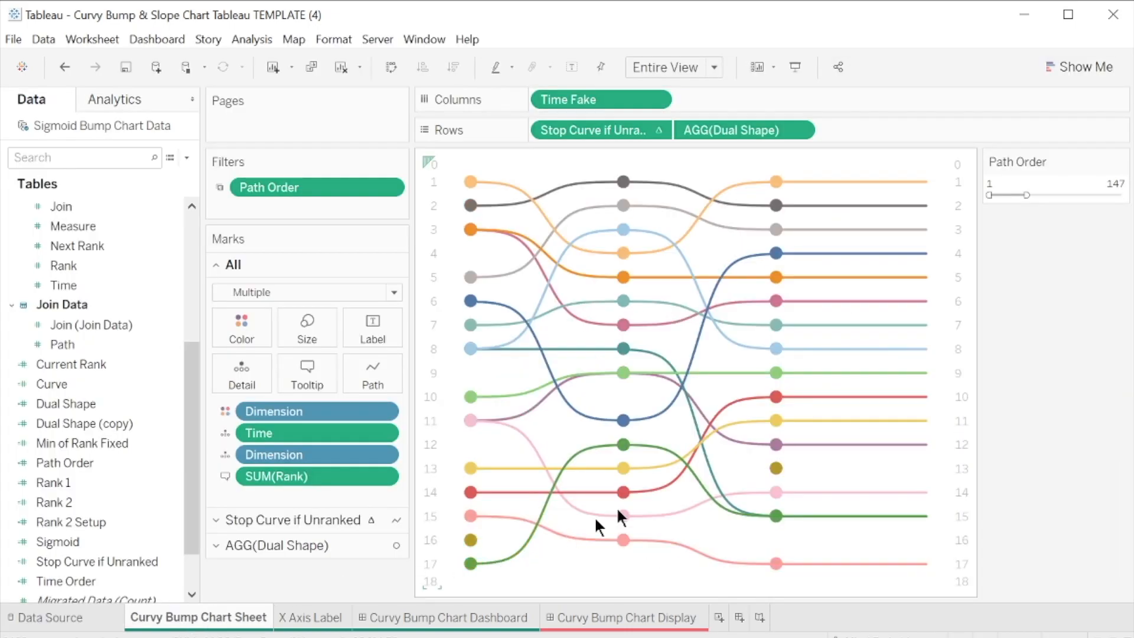